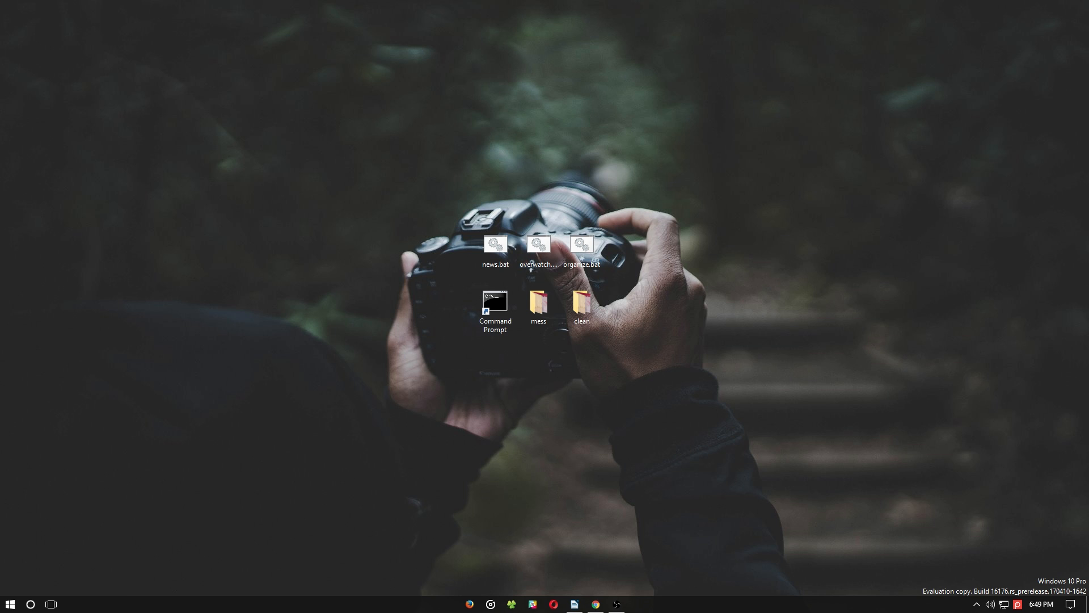
double_click(495, 304)
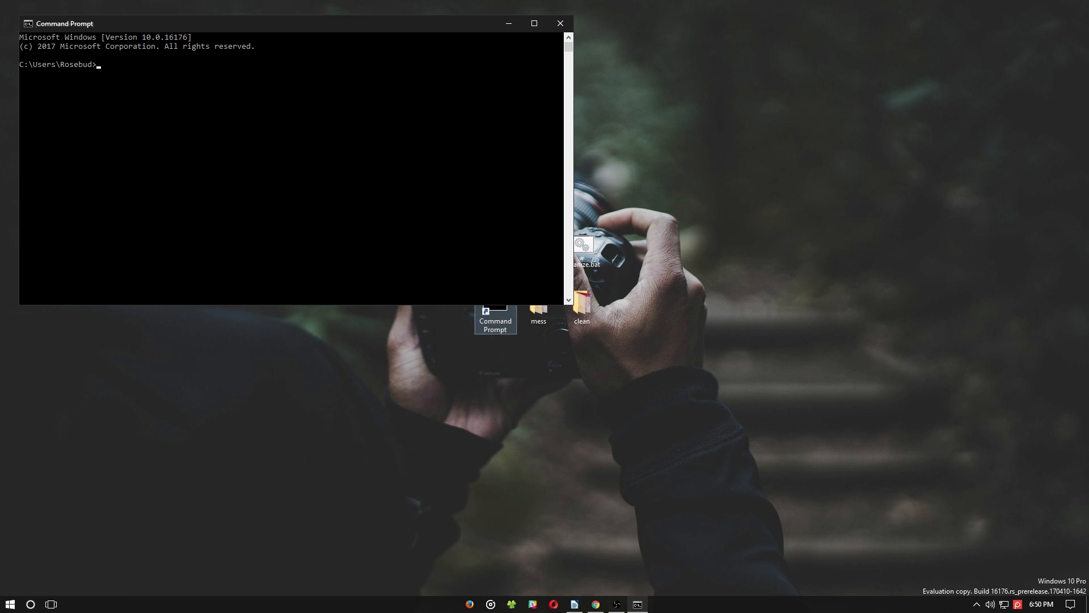
type("start")
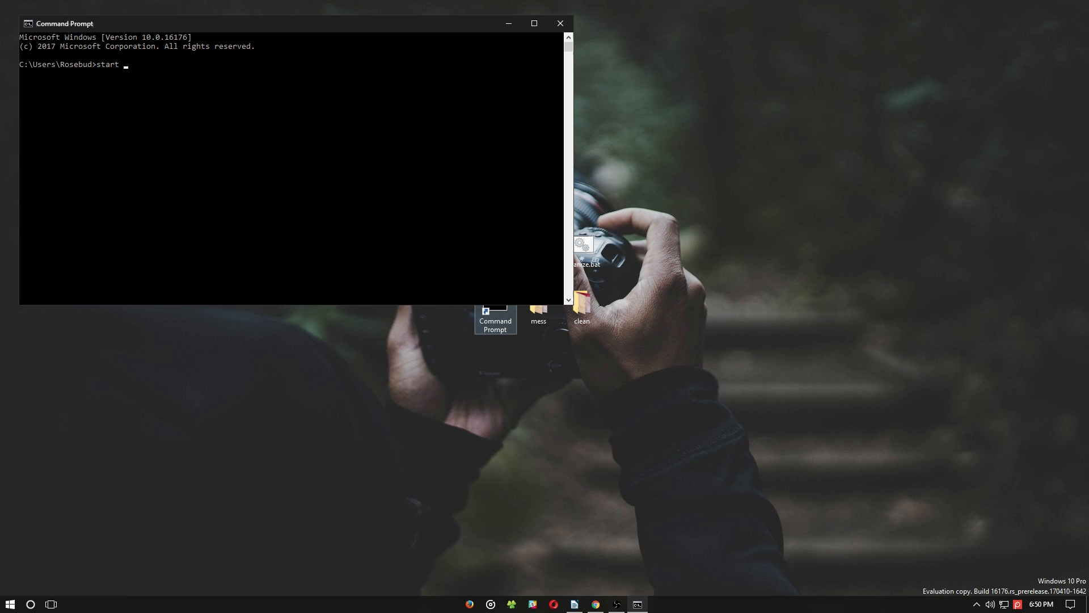
type("http://")
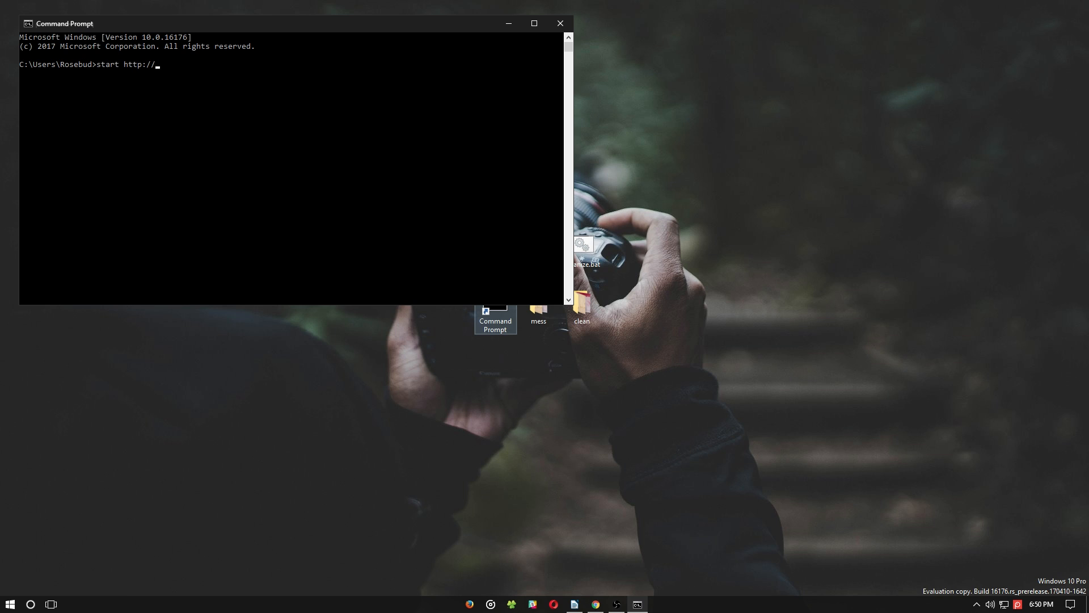
type("www.m")
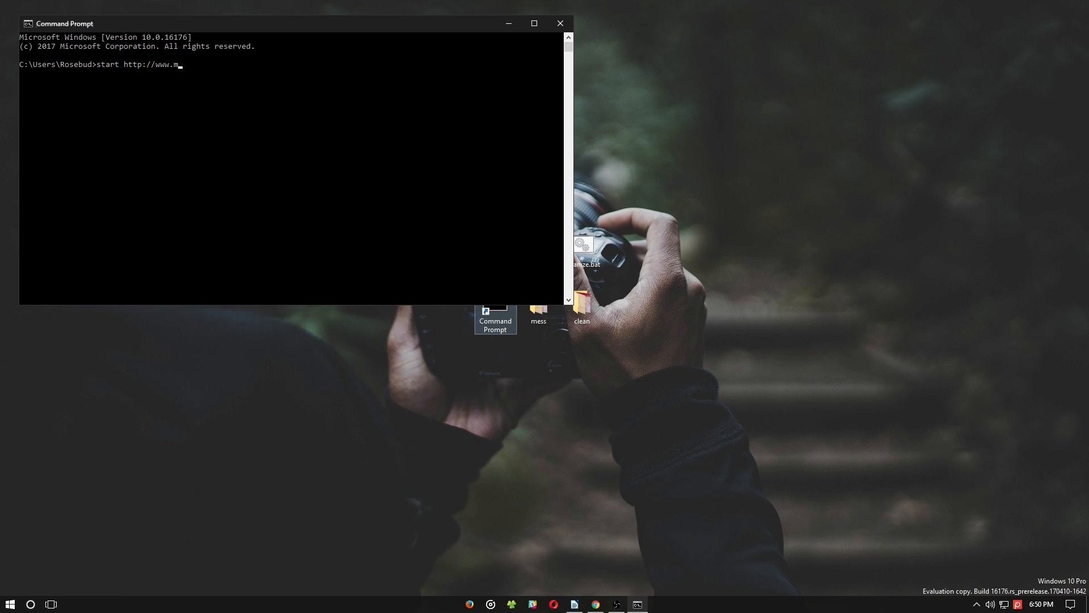
type("akeuseof.com")
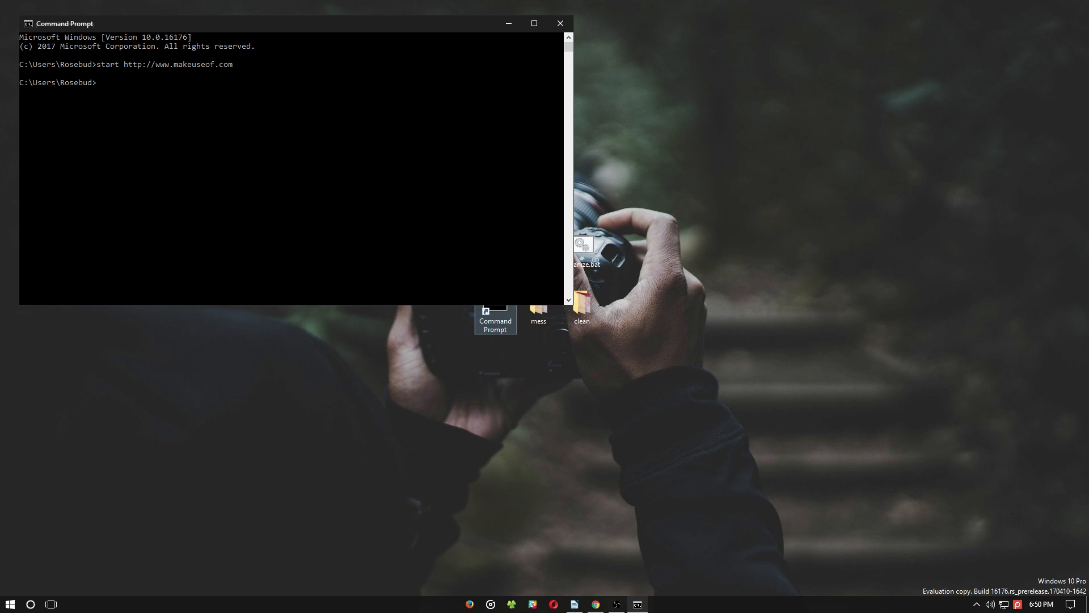
key("enter")
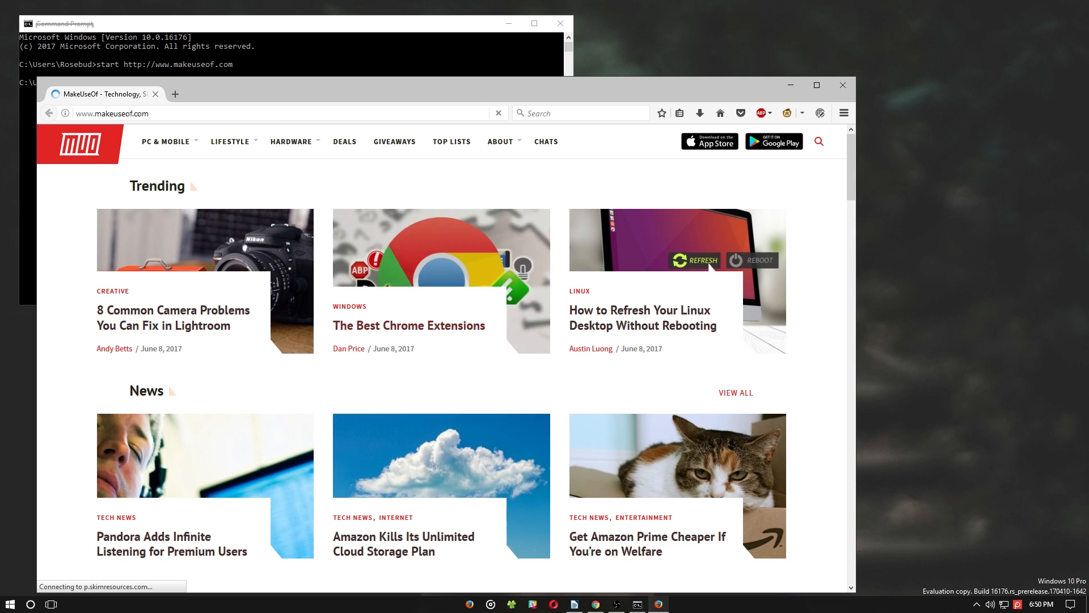
Close the MakeUseOf browser window and the Command Prompt window
left_click(409, 326)
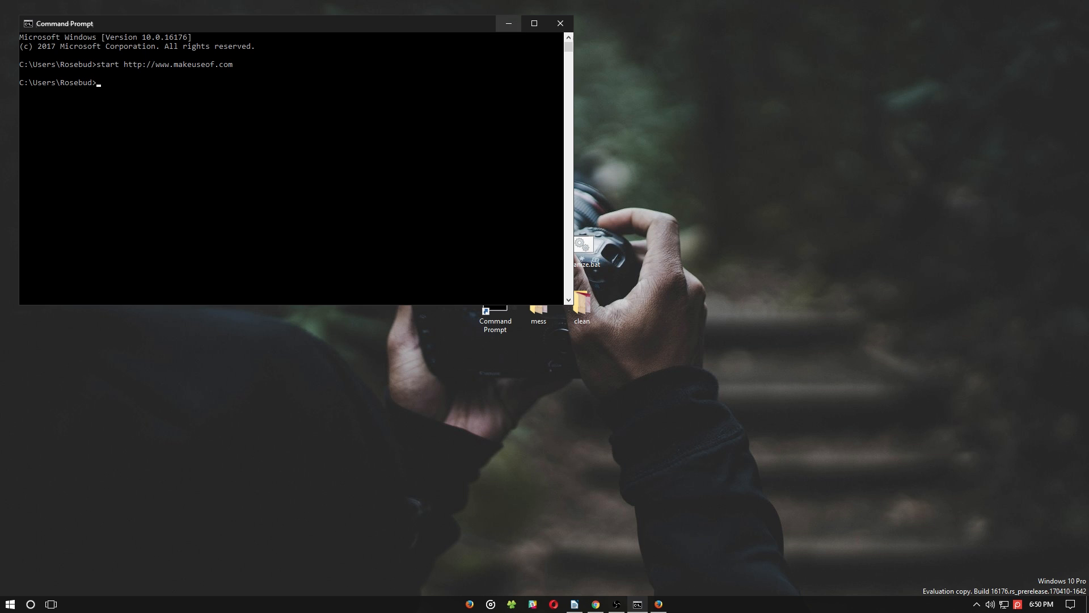
left_click(507, 23)
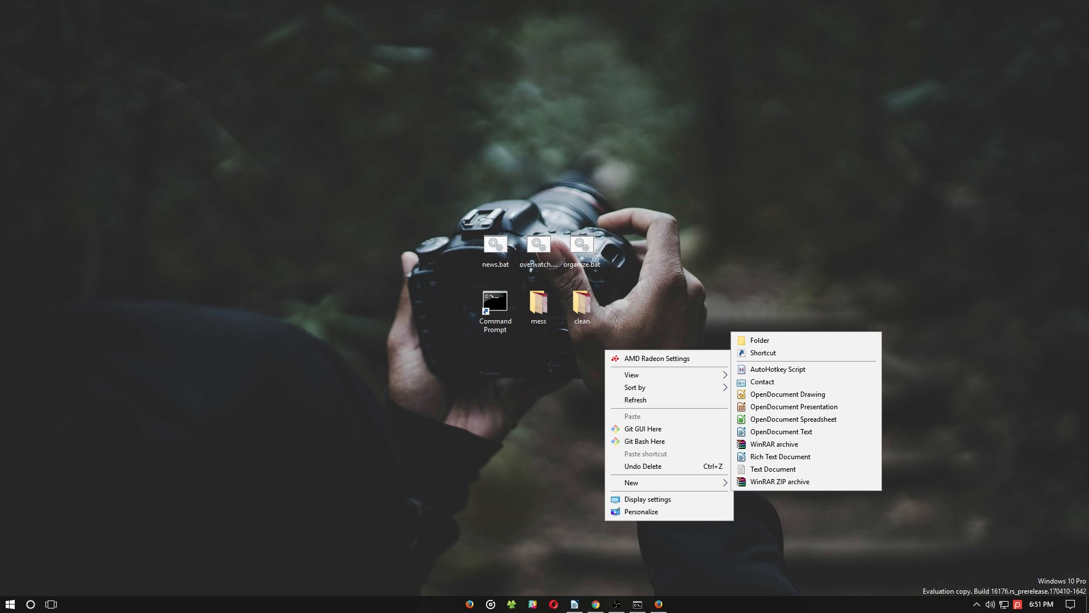
Create New Text Document.txt on the desktop and open it in Notepad
left_click(772, 469)
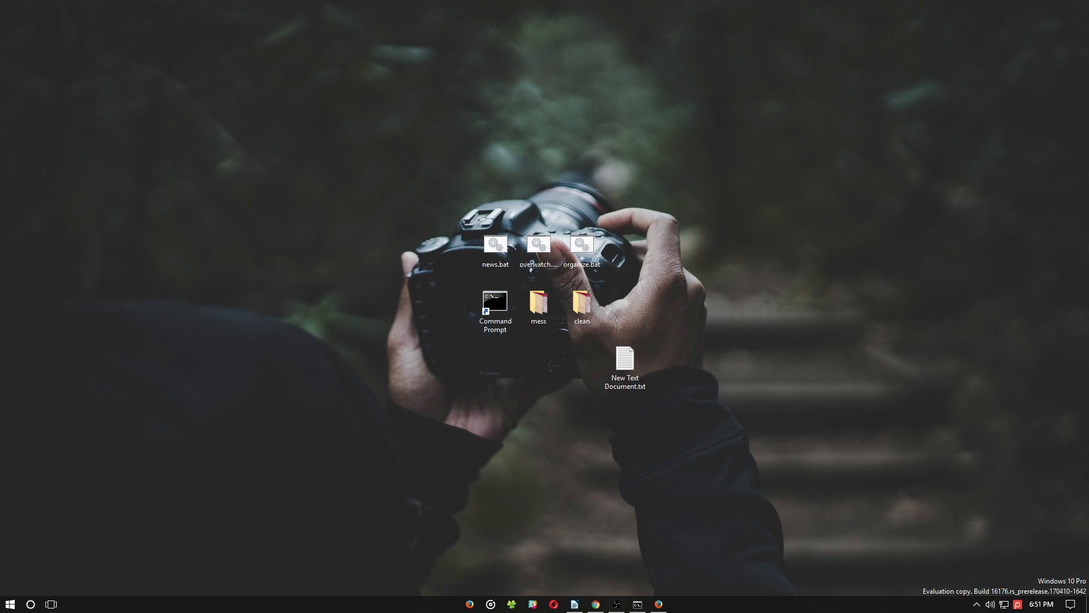
left_click(624, 363)
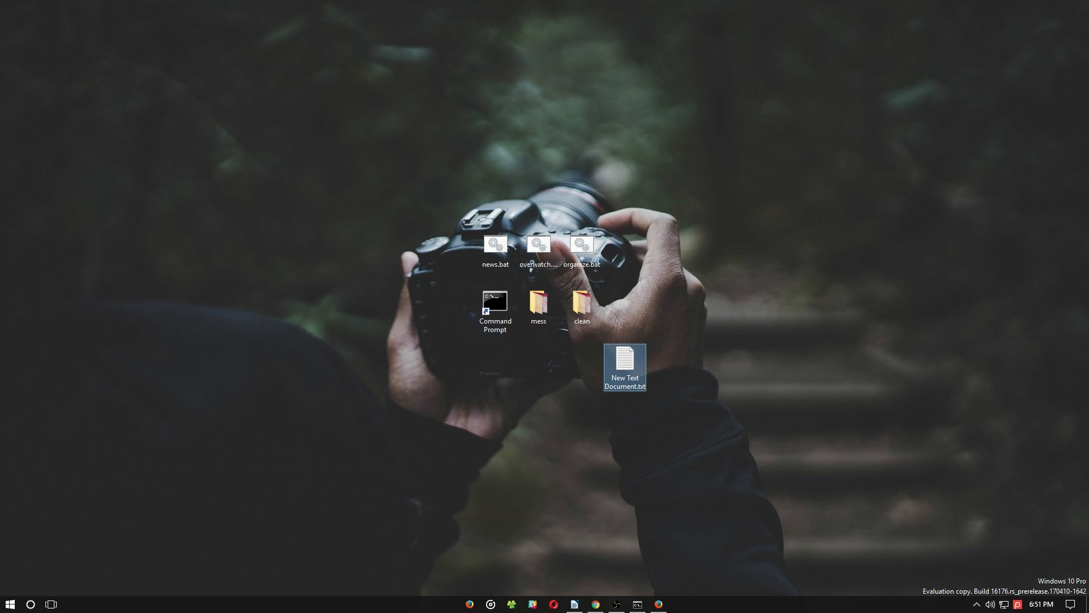
double_click(624, 361)
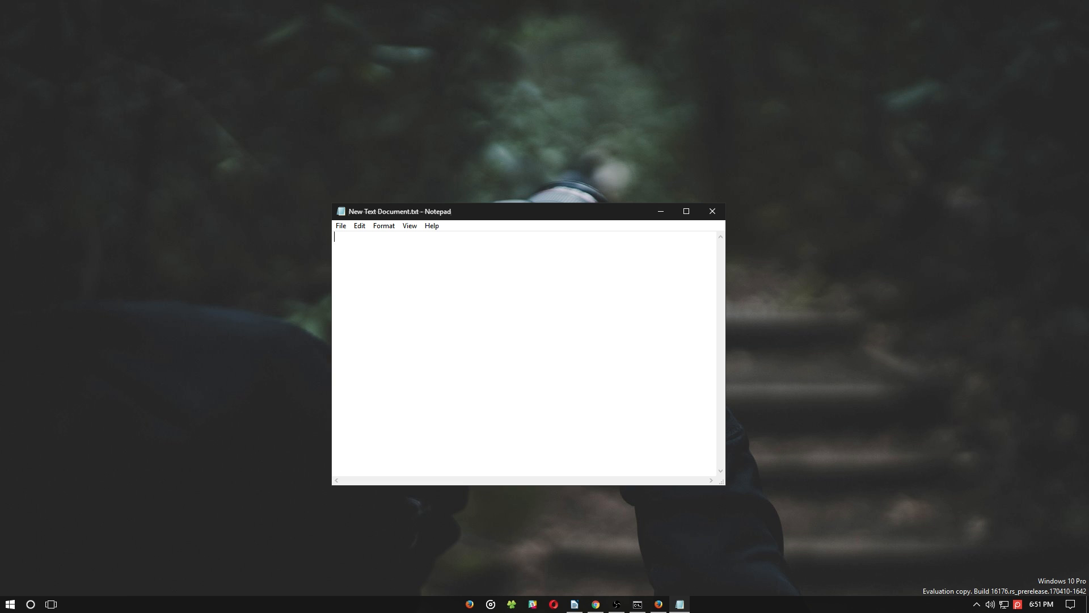
type("start http://www.facebook.com")
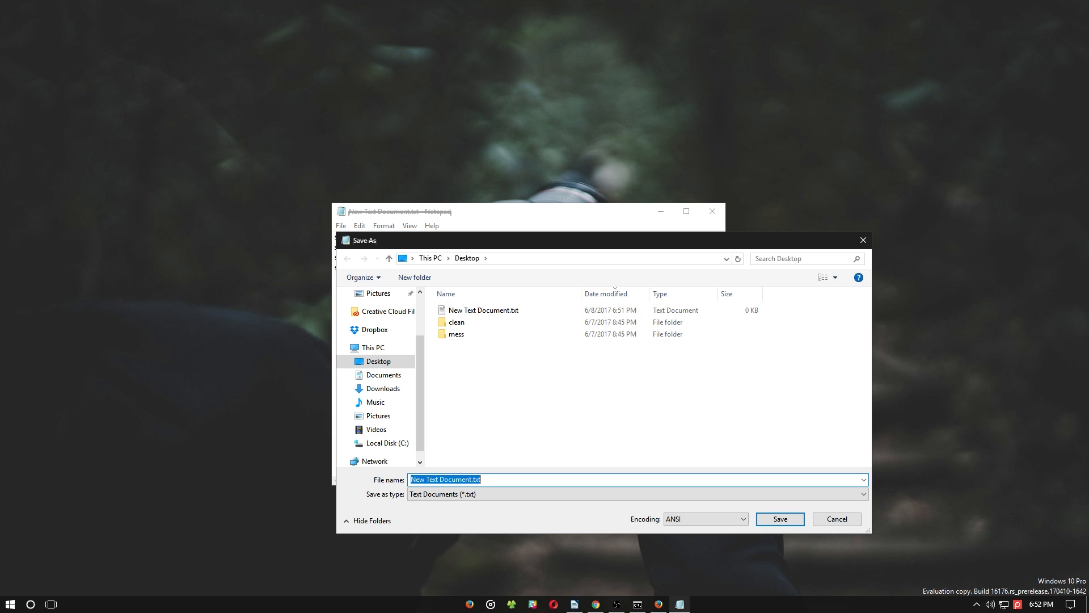
type("socialmedia")
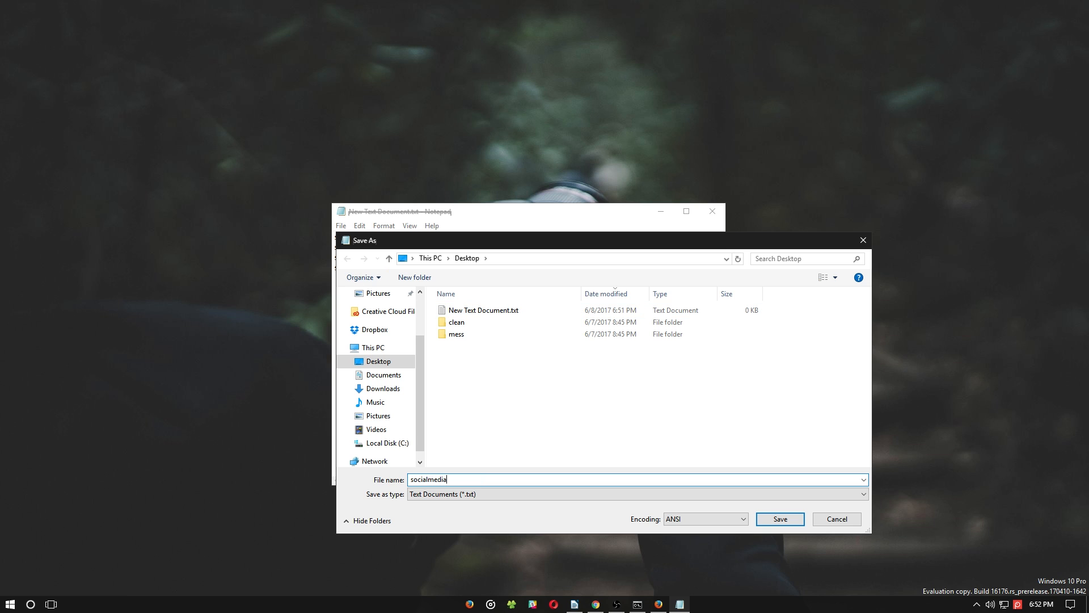
type(".bat")
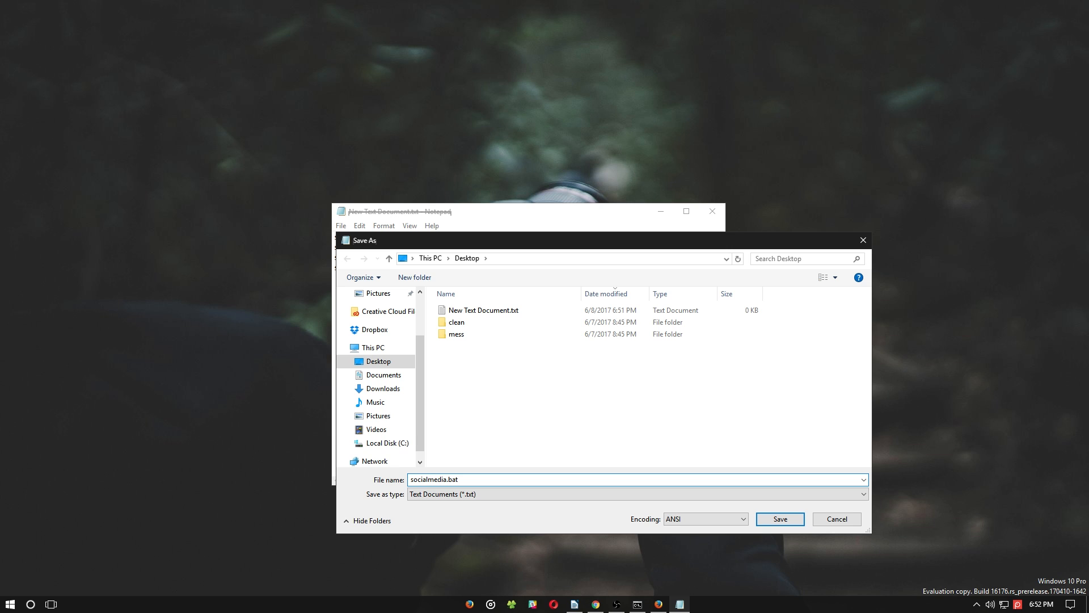
left_click(779, 518)
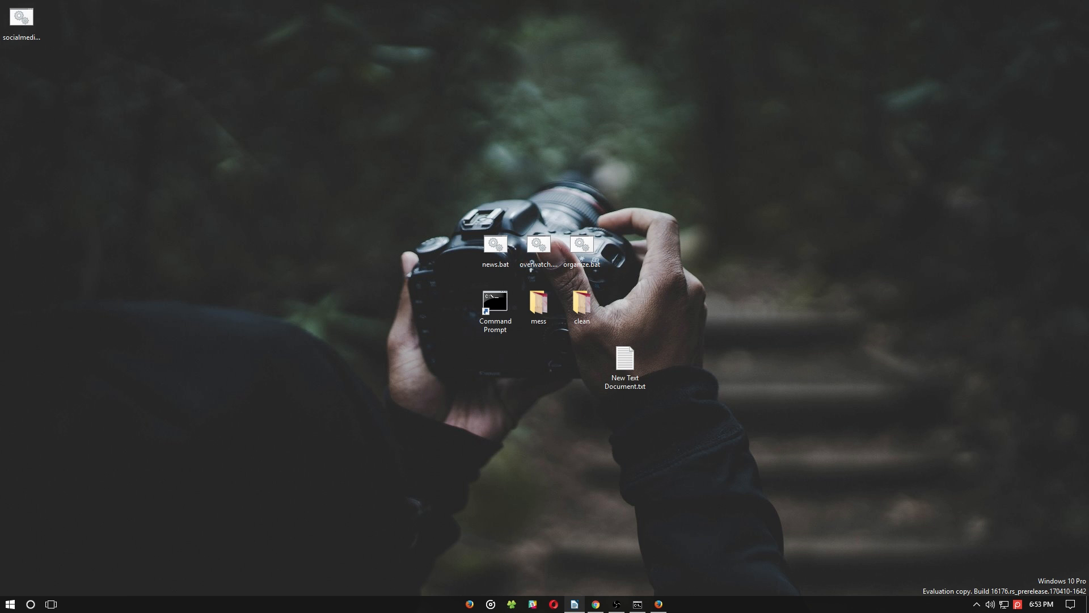
Move socialmedia.bat from the top-left corner next to news.bat
left_click_drag(20, 17, 452, 253)
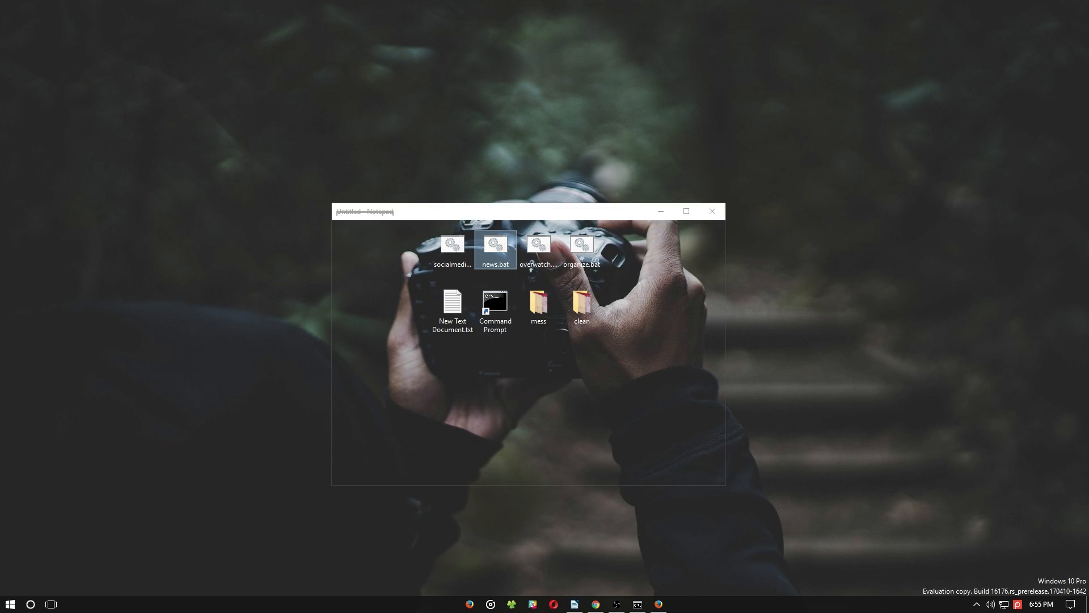
double_click(496, 245)
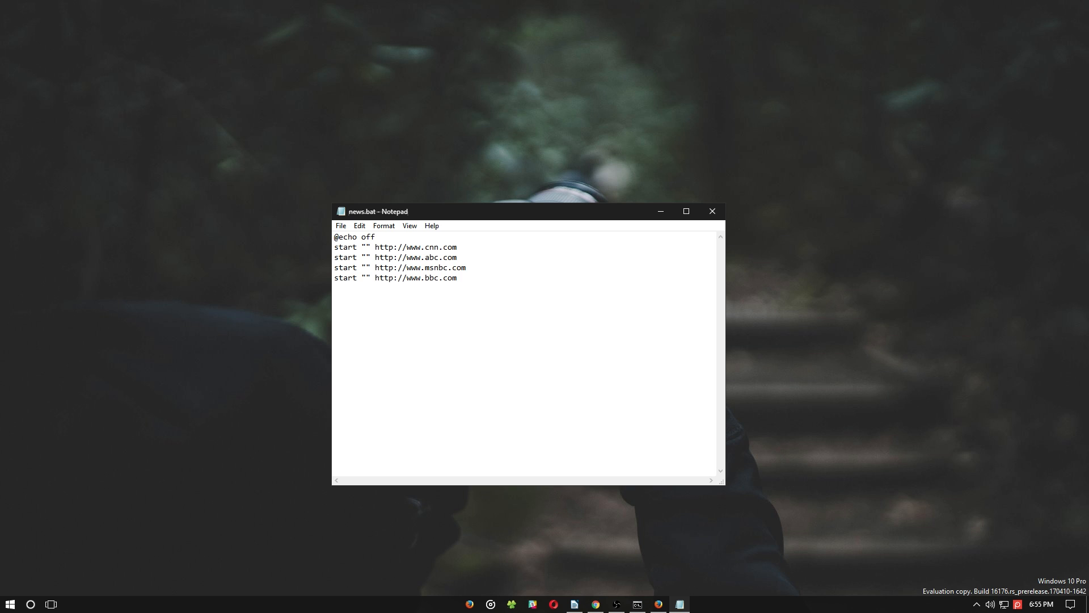
left_click(711, 211)
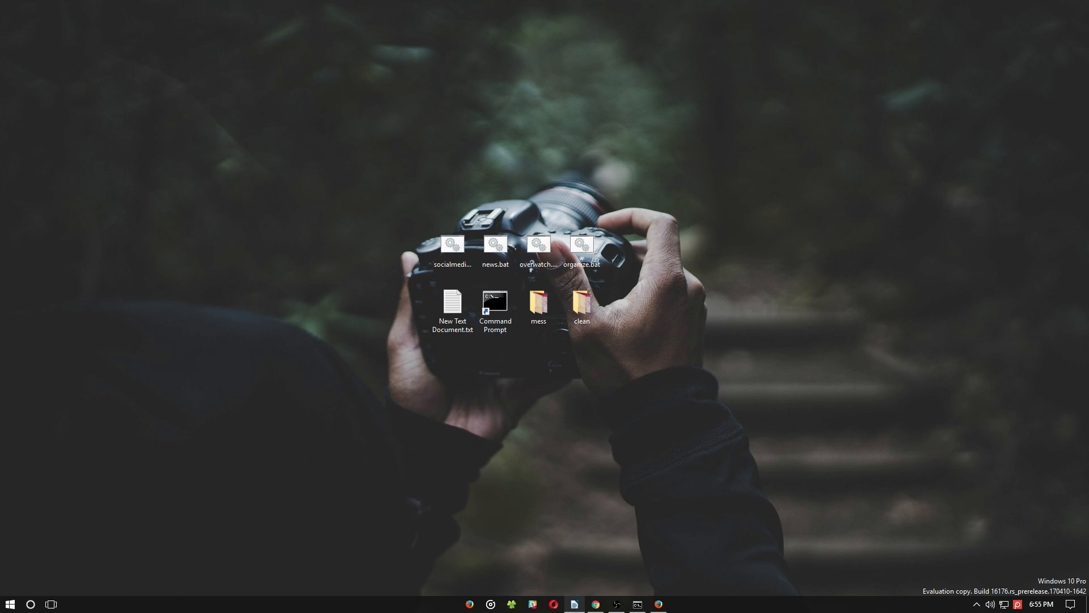
right_click(537, 245)
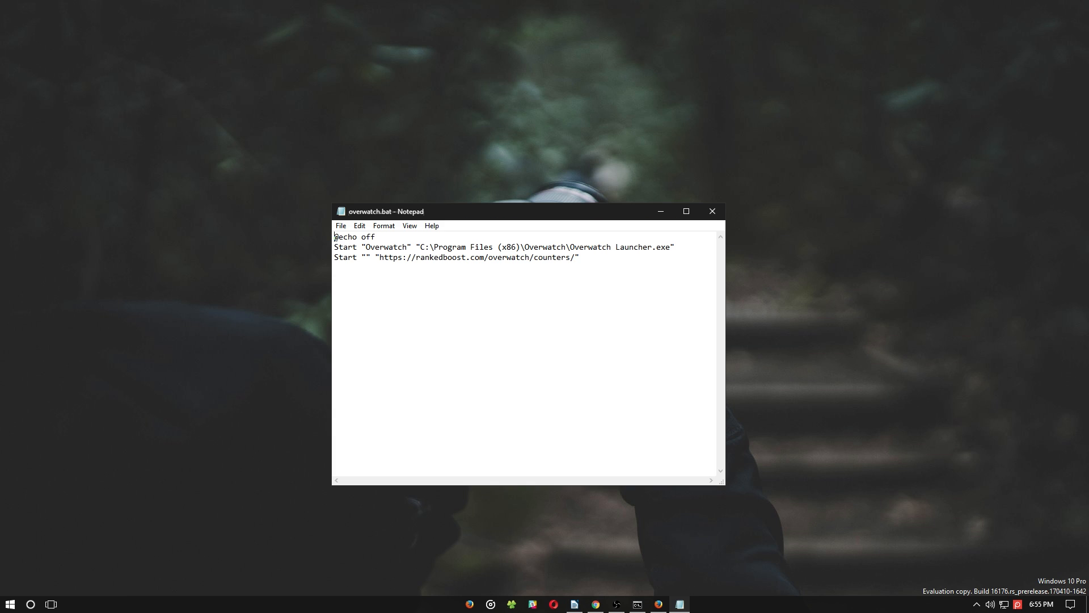
triple_click(504, 246)
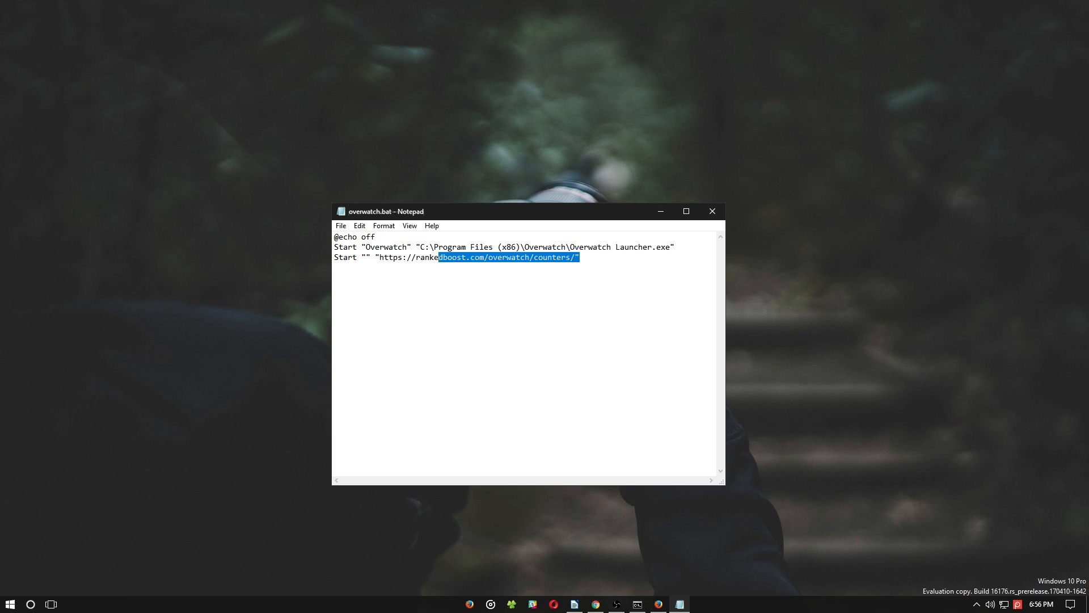
triple_click(455, 257)
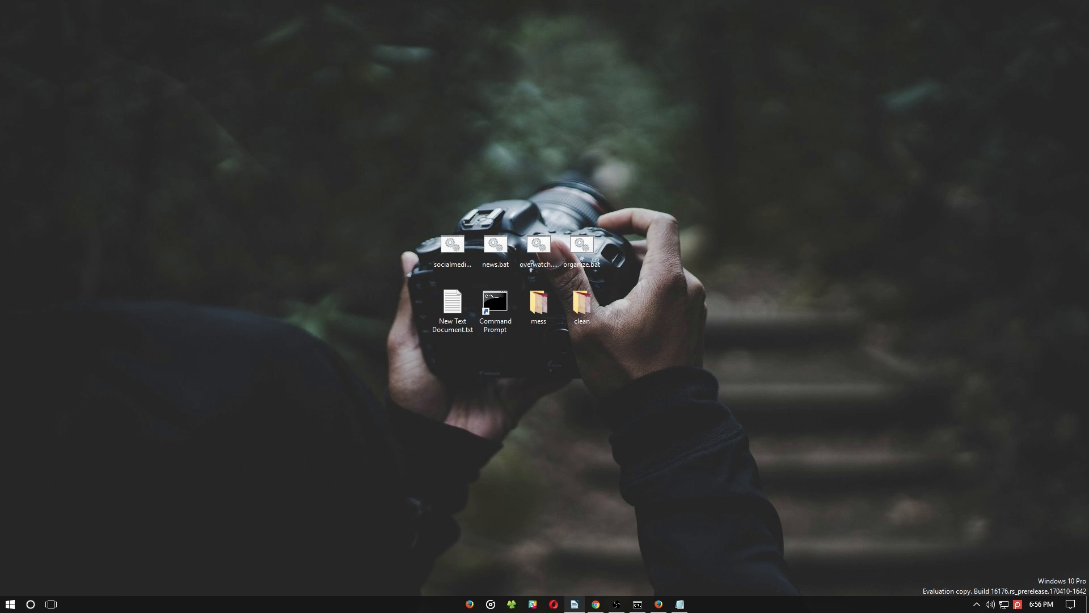
Open the mess folder on the desktop to view its contents
left_click(538, 305)
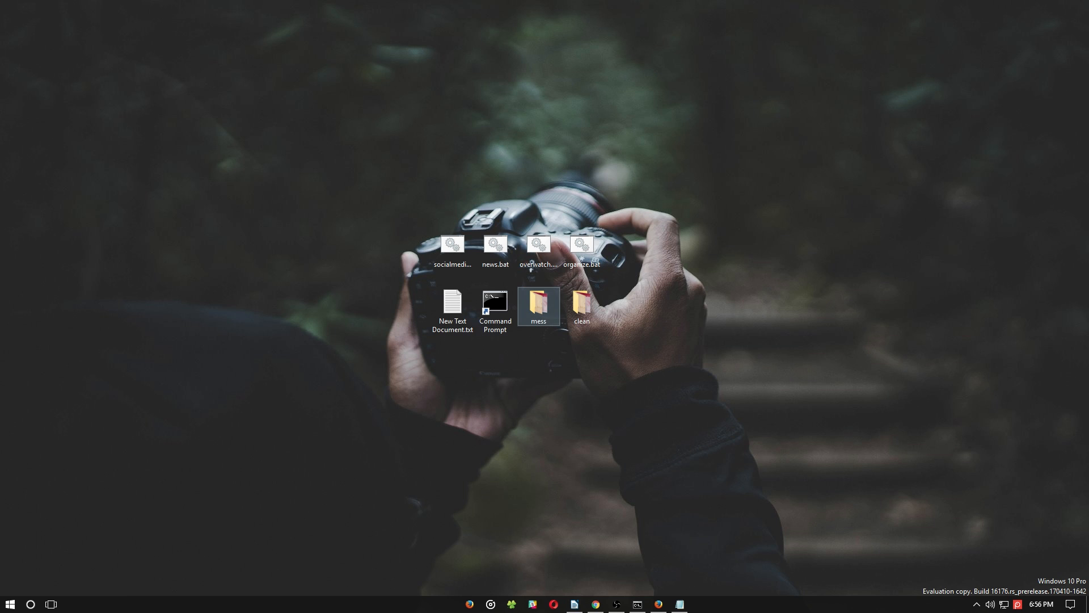
double_click(537, 304)
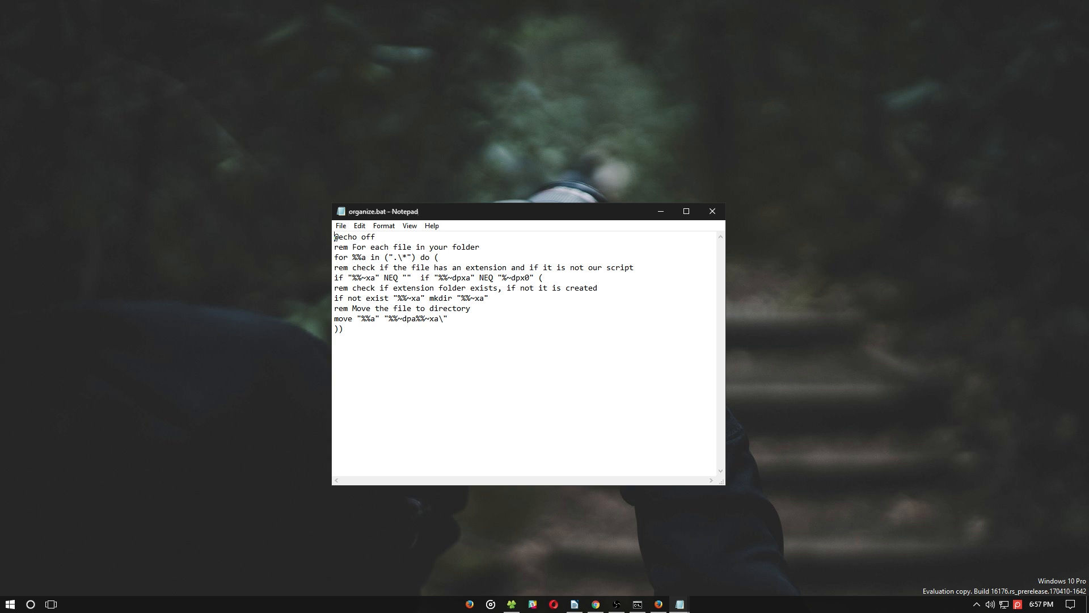
type("@")
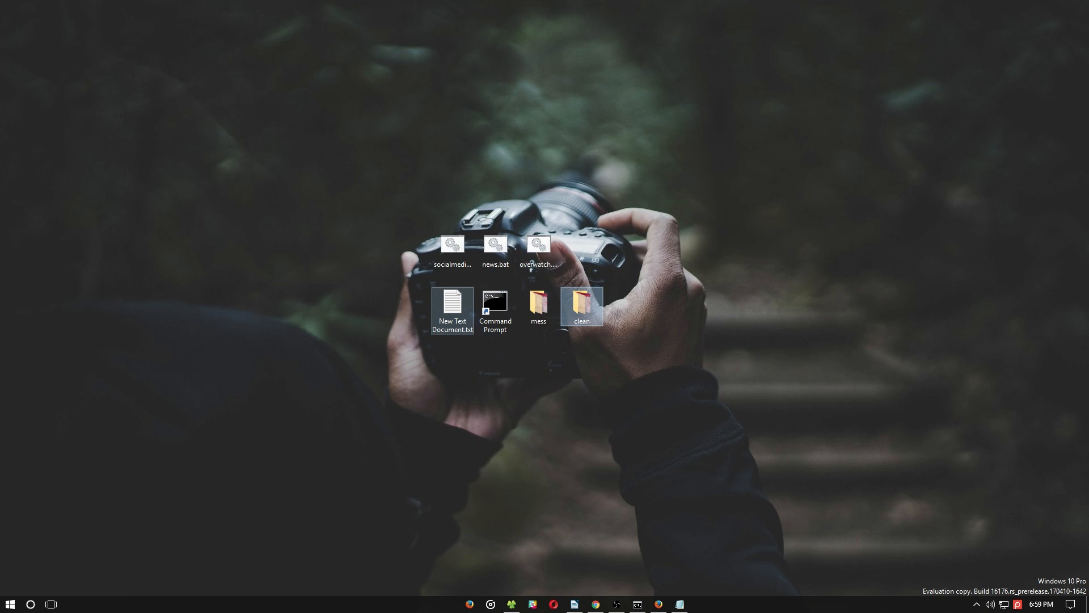
Run organize.bat inside the clean folder to sort files into extension subfolders
double_click(582, 305)
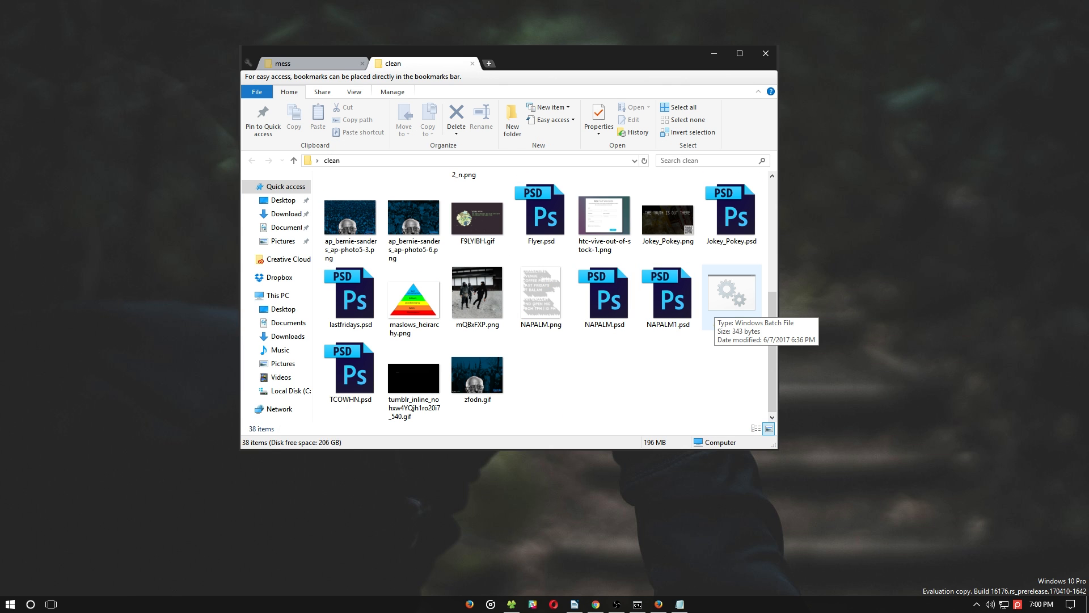
double_click(730, 289)
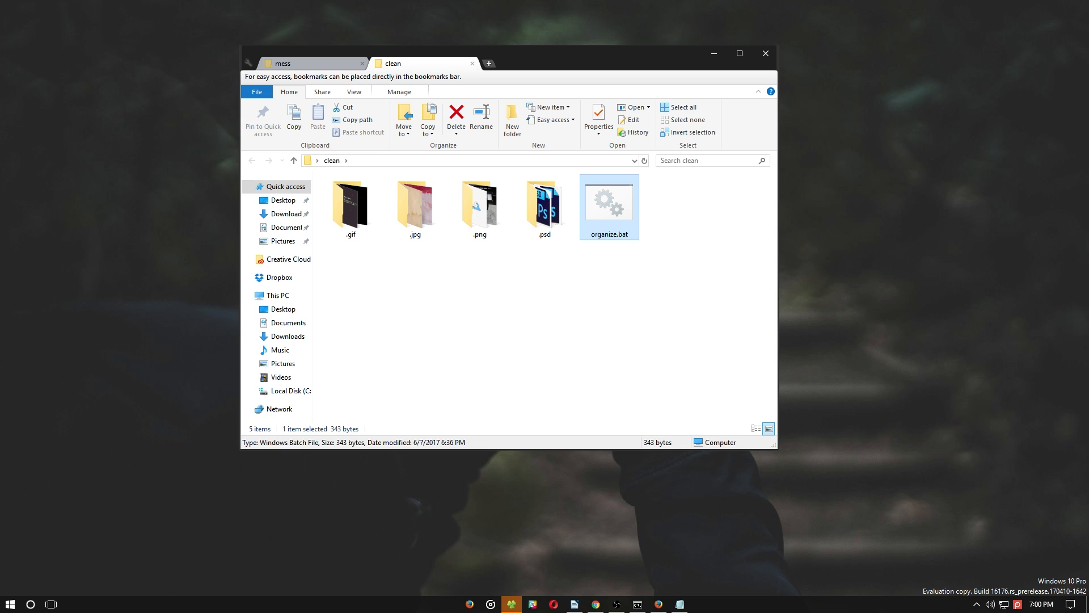